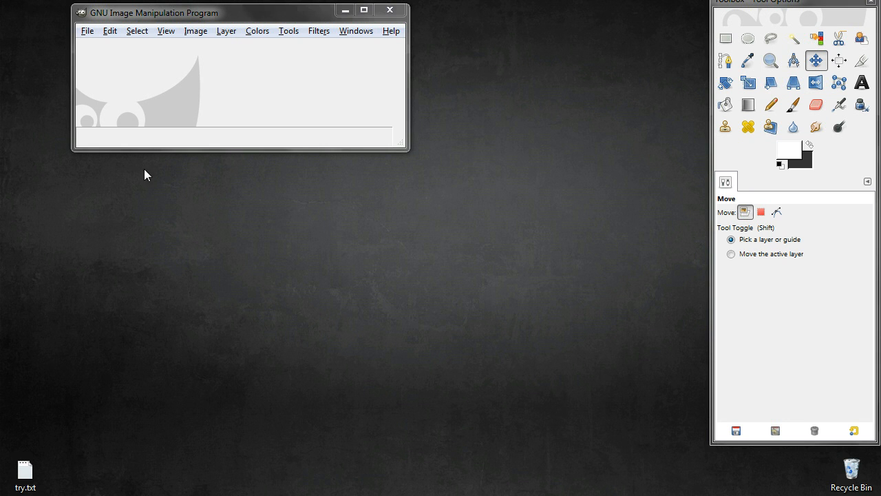
mouse_move(93, 46)
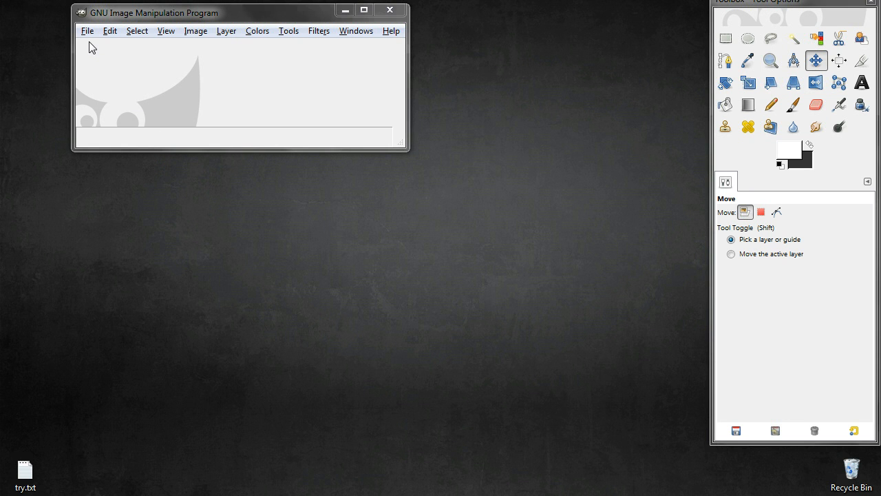
mouse_move(88, 38)
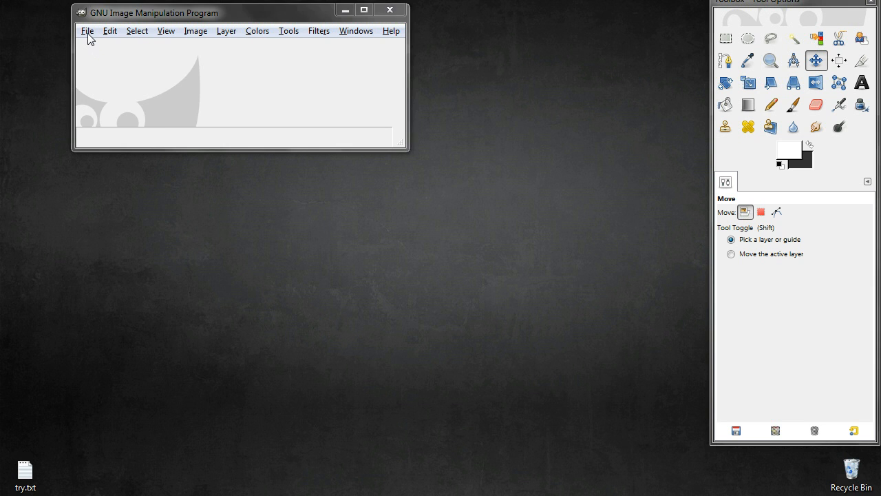
Step: Open GIMP's File menu while no image is loaded
click(87, 31)
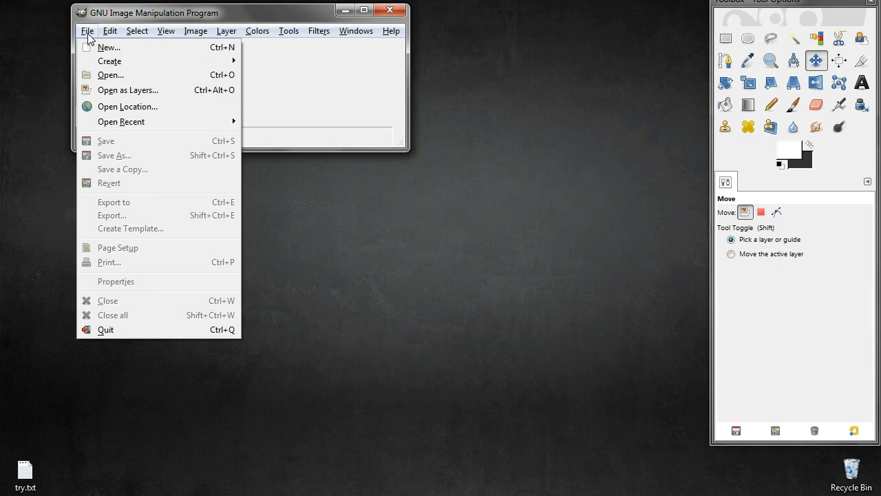
mouse_move(325, 40)
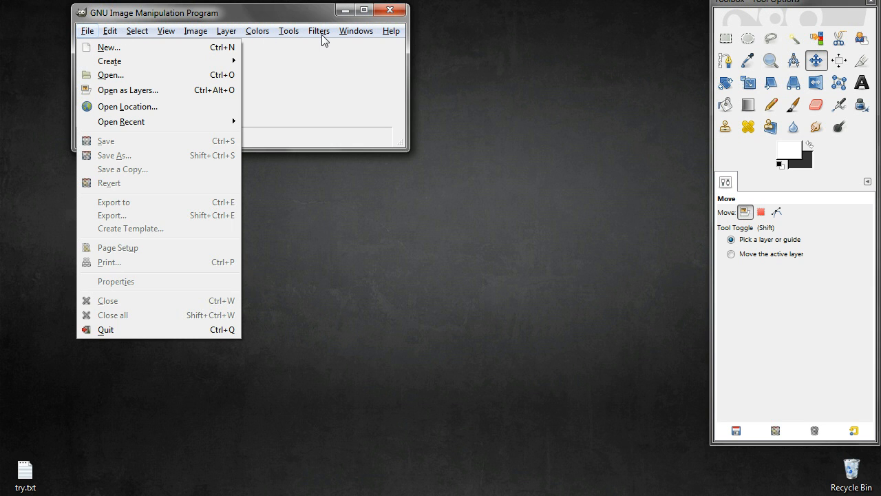
Step: Open the Filters menu and browse the Enhance and Blur submenus
click(319, 30)
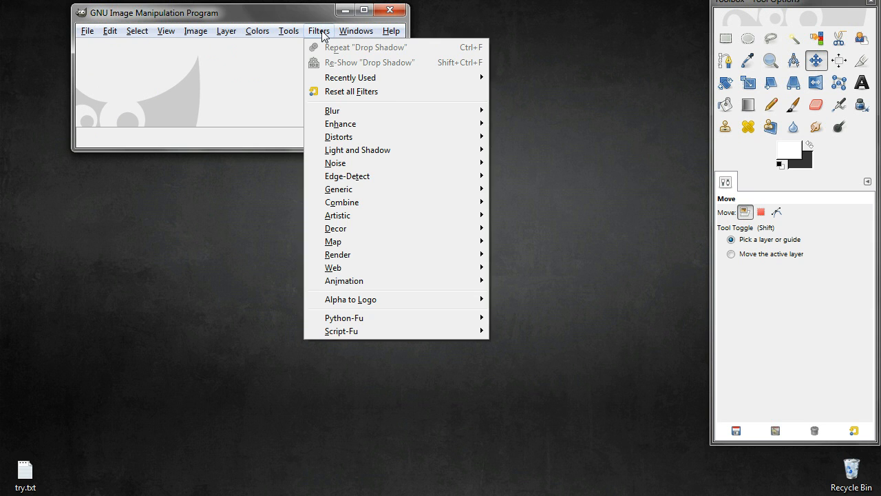
mouse_move(333, 110)
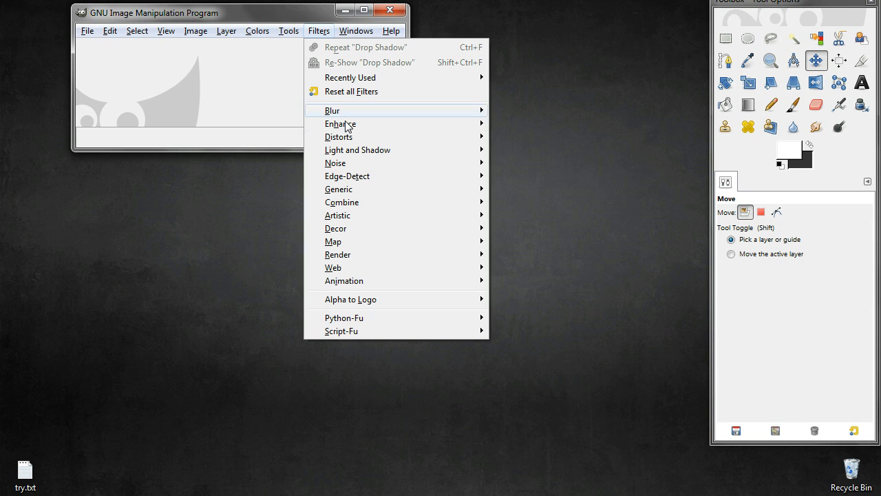
mouse_move(340, 124)
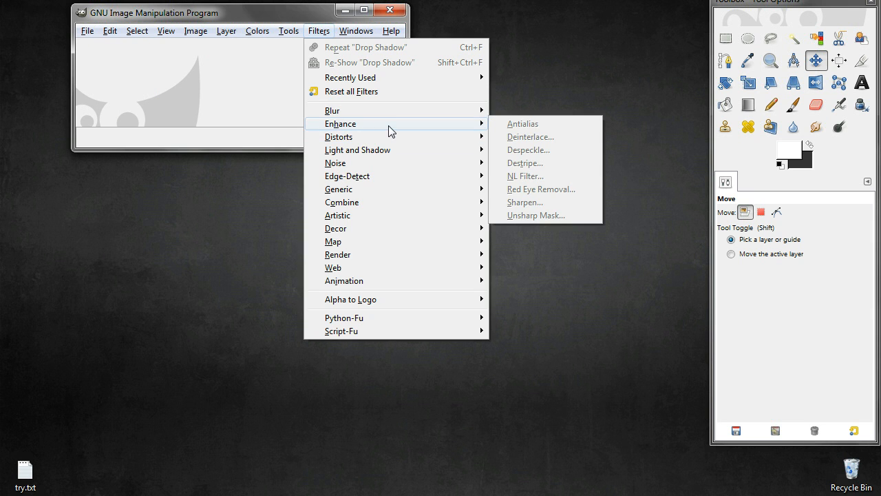
mouse_move(505, 132)
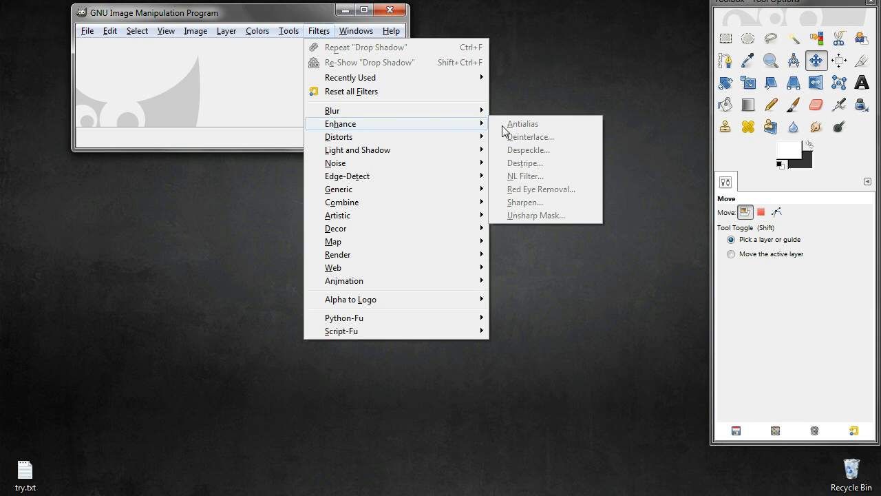
mouse_move(538, 158)
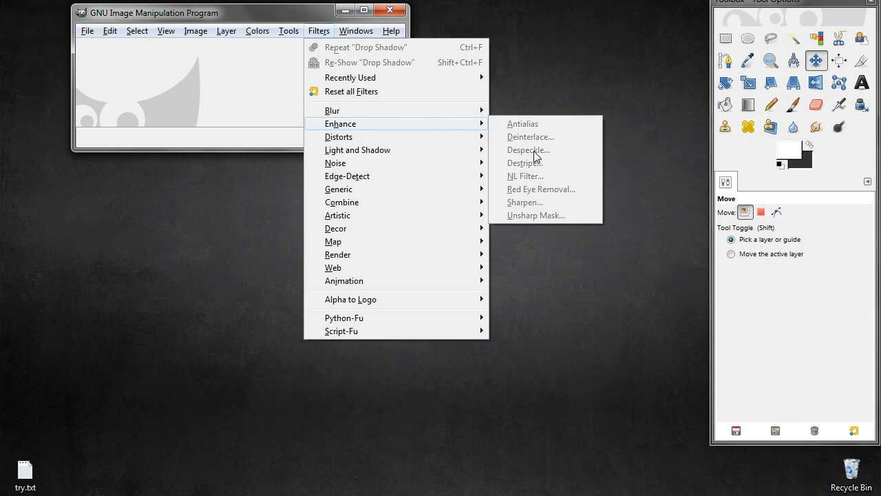
mouse_move(528, 149)
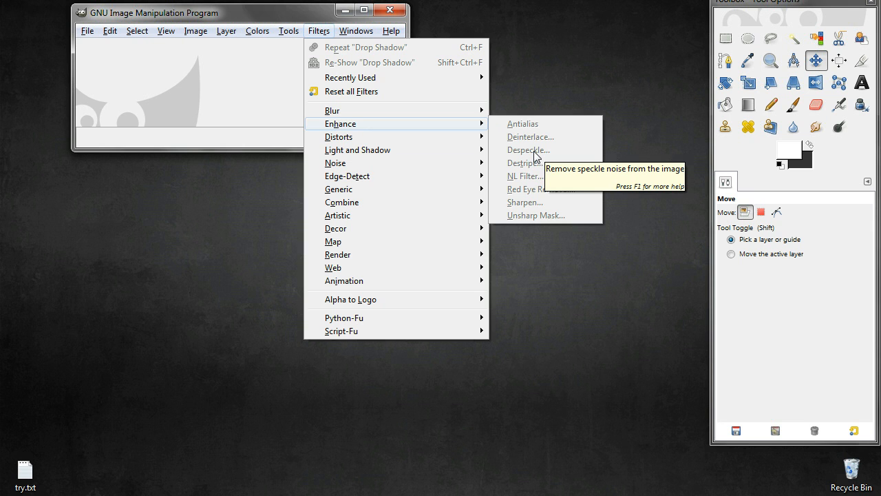
mouse_move(544, 216)
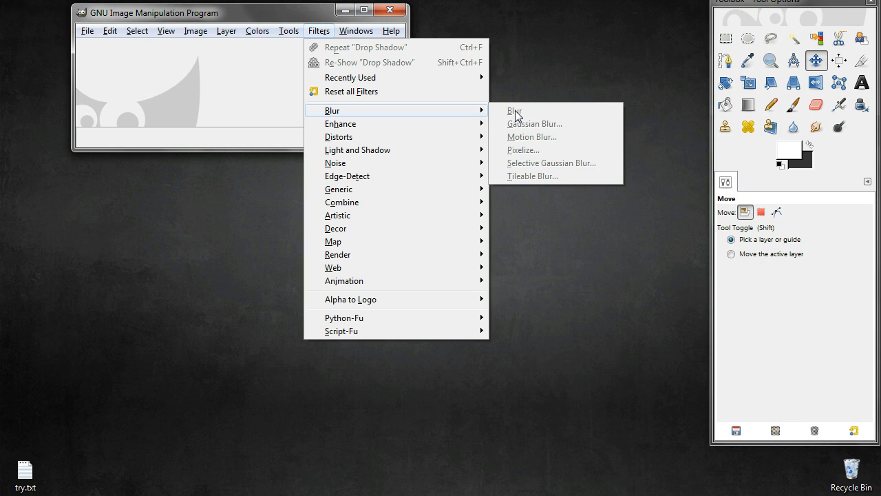
mouse_move(518, 134)
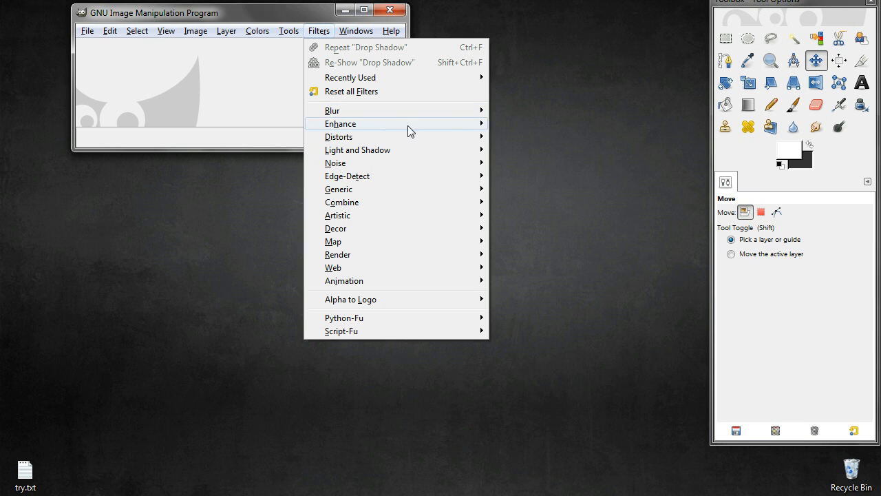
mouse_move(338, 136)
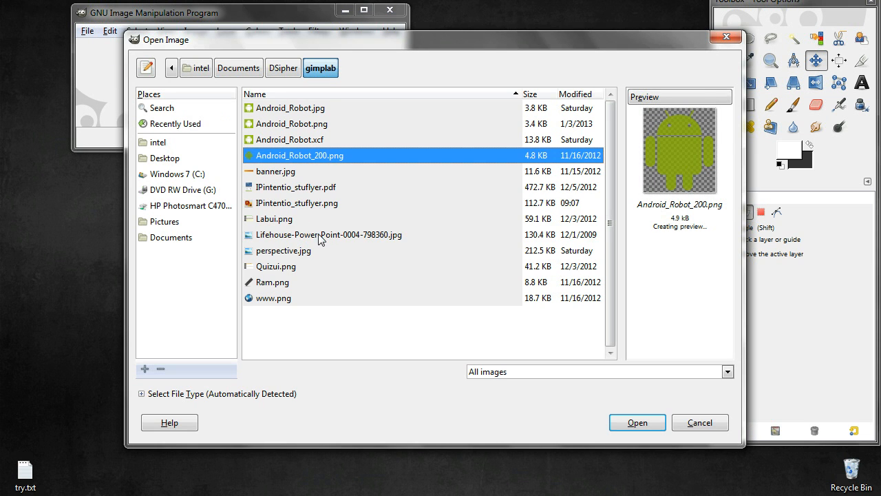
Step: Select and open Lifehouse-Power-Point-0004-798360.jpg, the sepia lone-tree photo
click(329, 235)
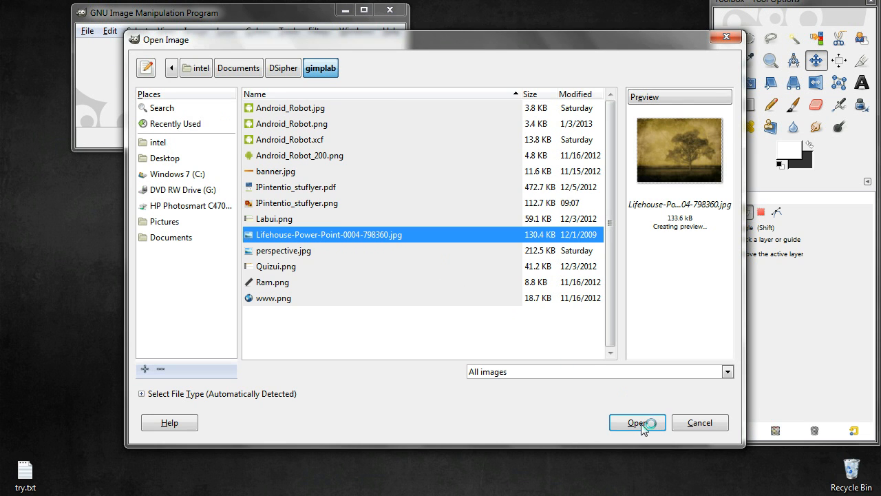
click(636, 422)
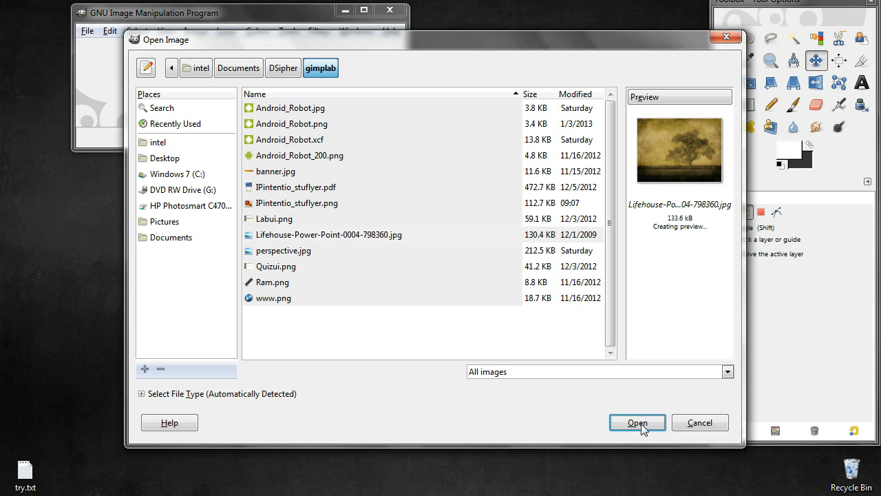
click(637, 422)
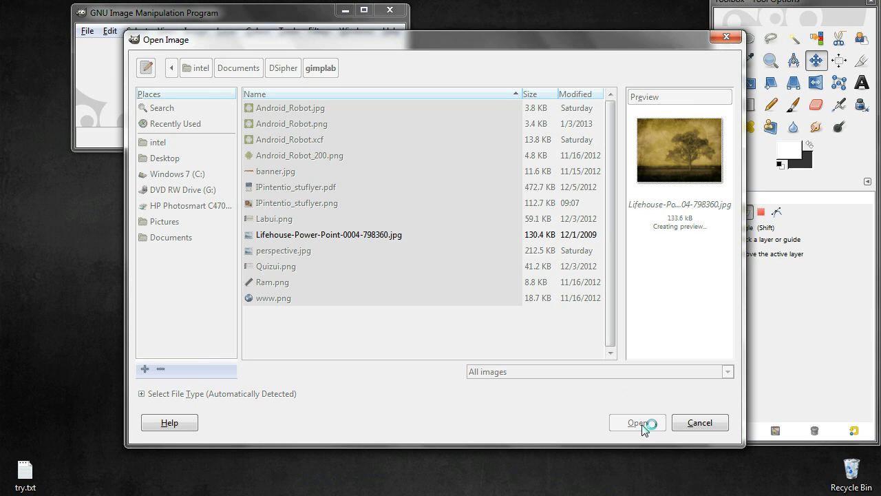
click(637, 422)
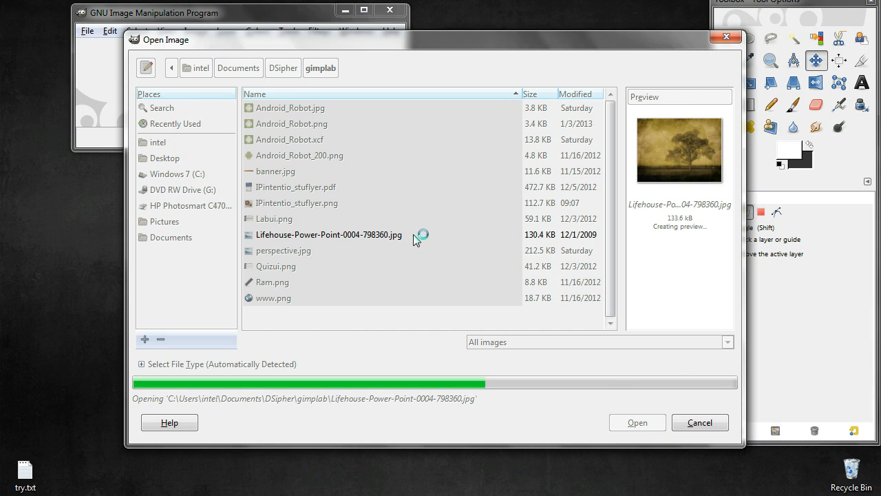
click(636, 422)
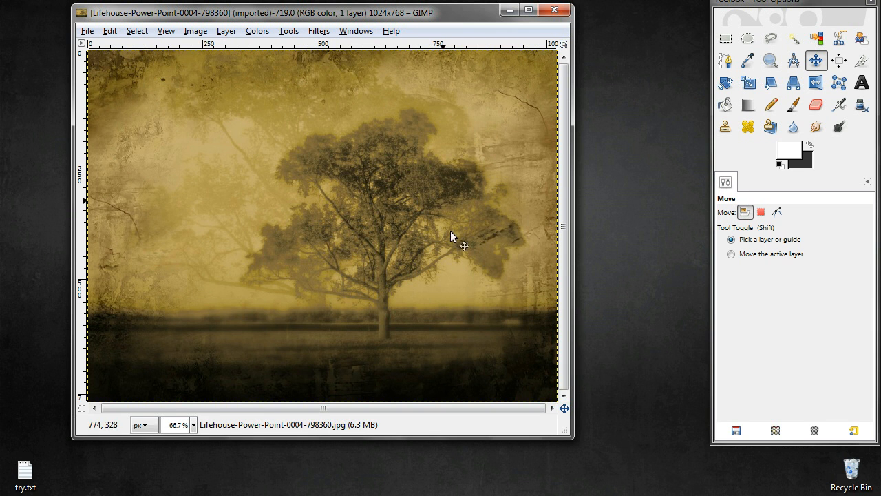
mouse_move(272, 396)
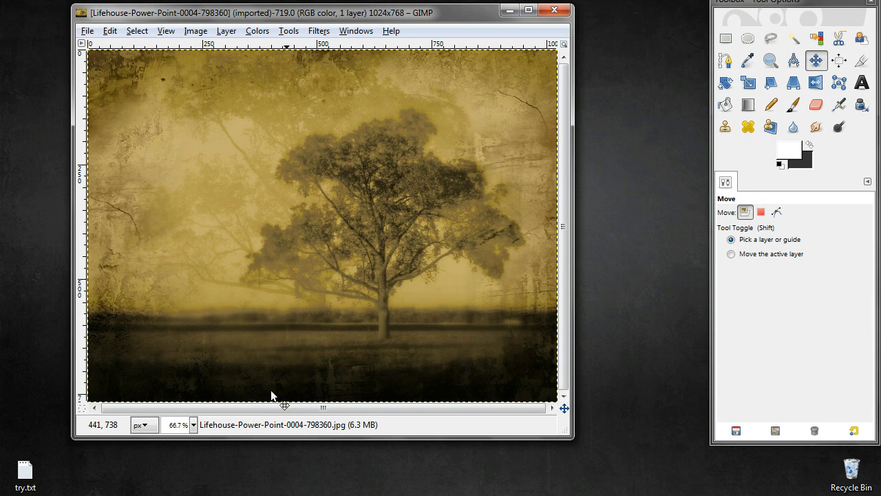
mouse_move(578, 456)
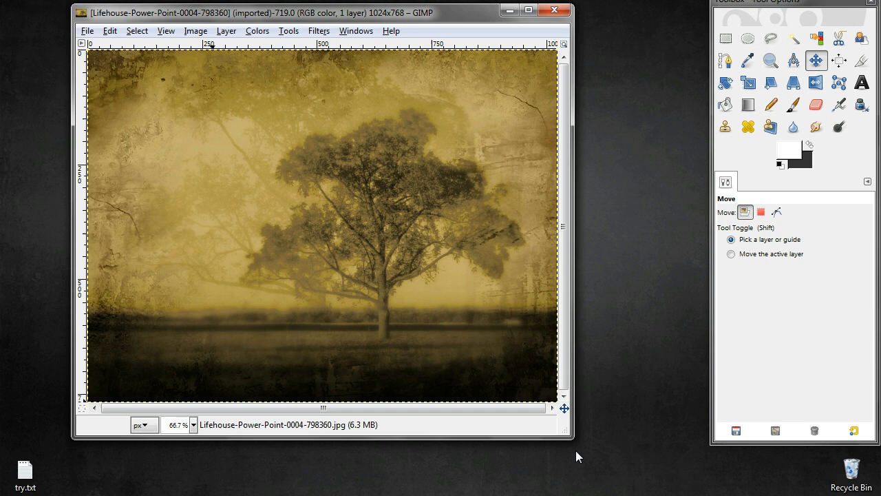
Step: Enlarge the image window, view the photo at 100%, and open Filters > Enhance > Despeckle
drag(570, 441, 702, 477)
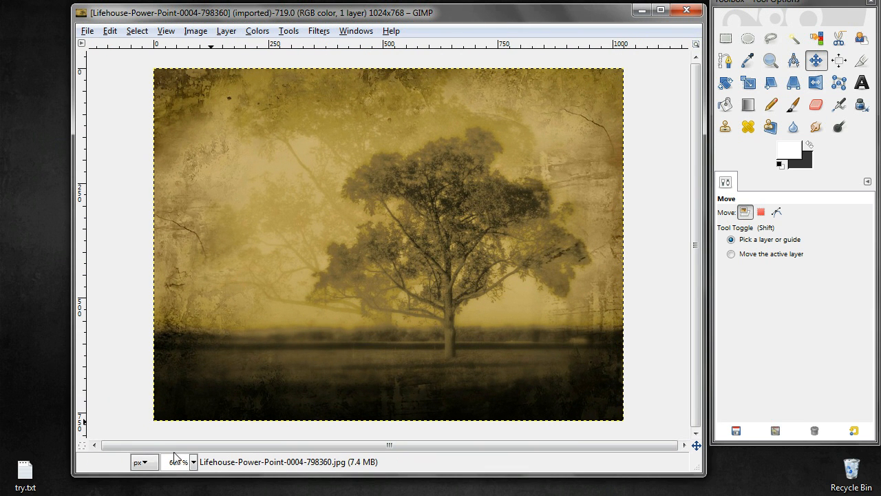
click(194, 462)
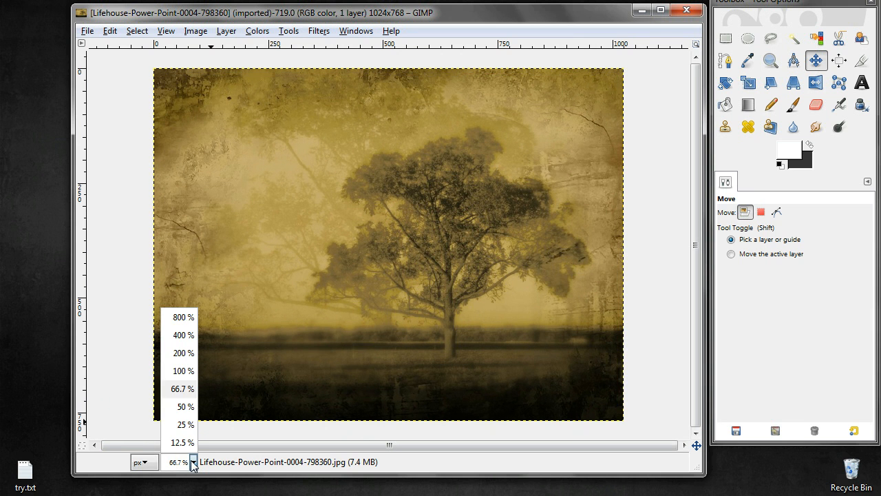
click(183, 371)
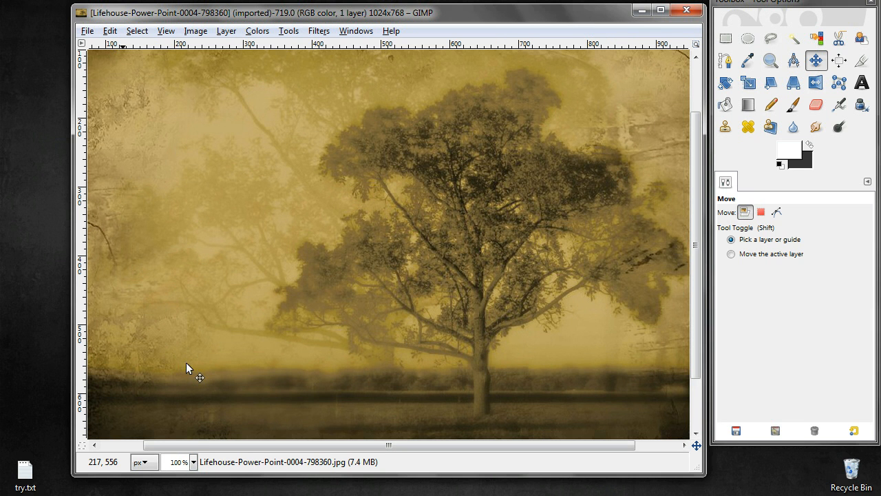
click(319, 31)
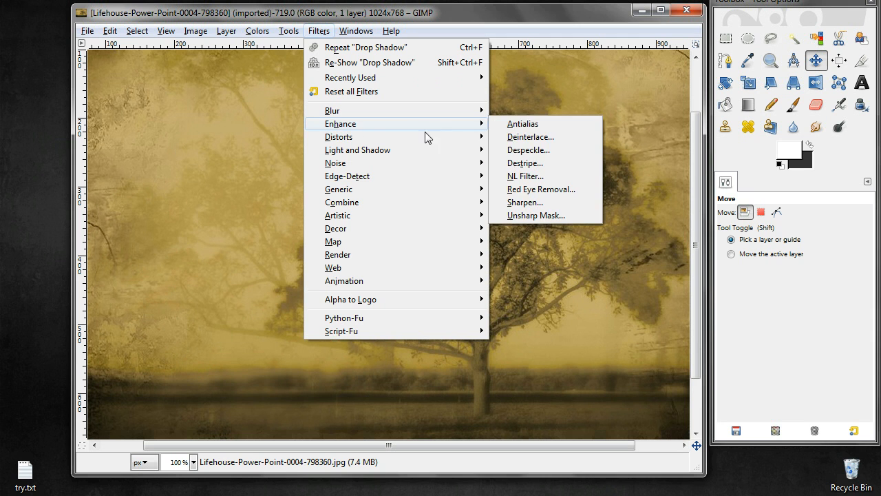
mouse_move(530, 137)
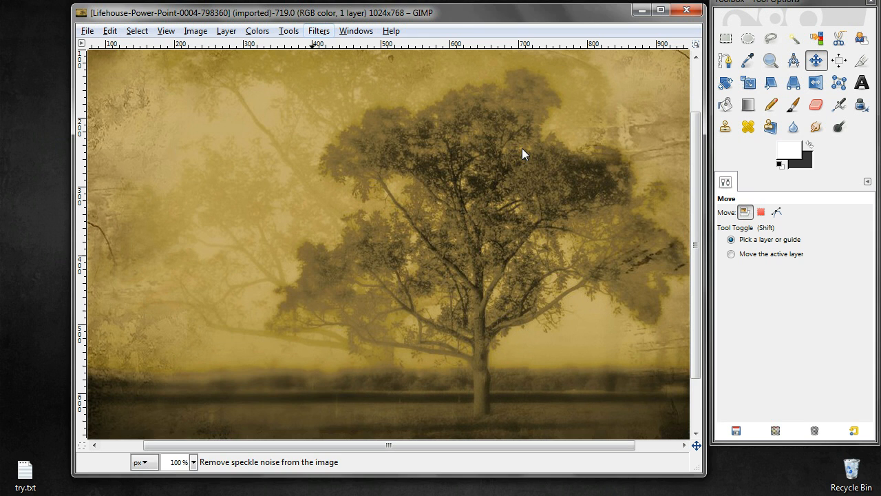
click(318, 30)
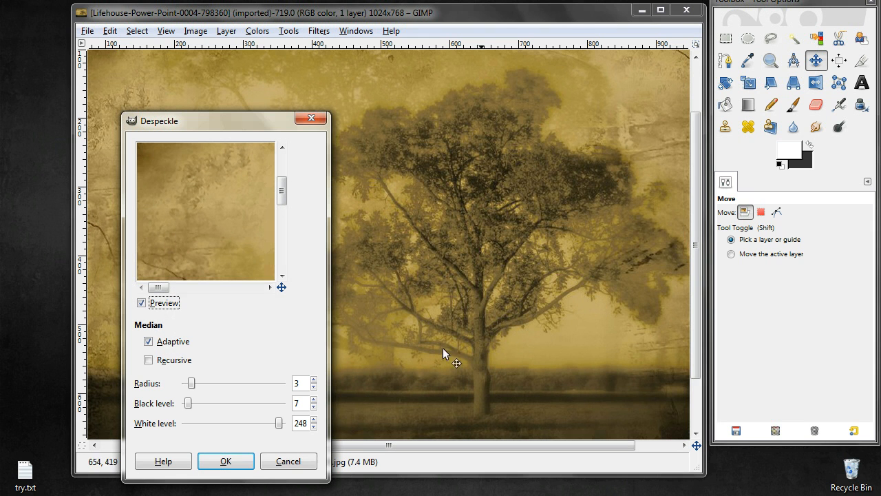
mouse_move(337, 117)
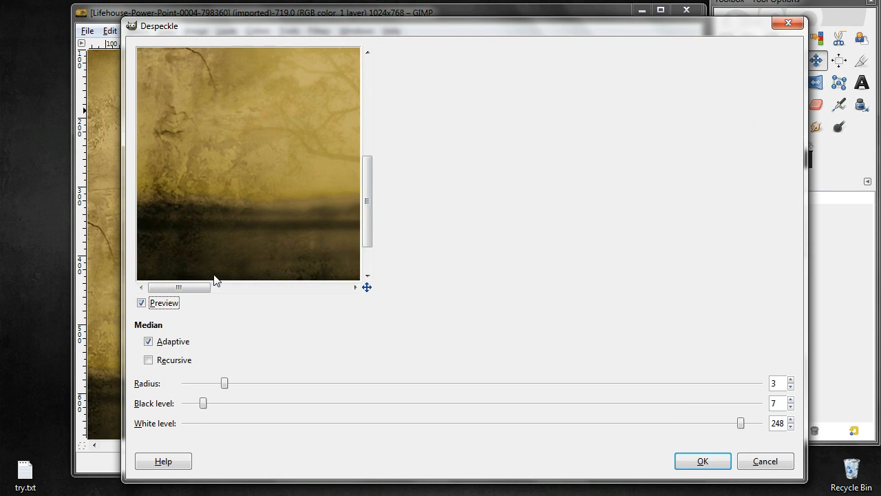
Step: Enlarge the Despeckle dialog and pan its preview across the tree and ground
drag(180, 287, 276, 287)
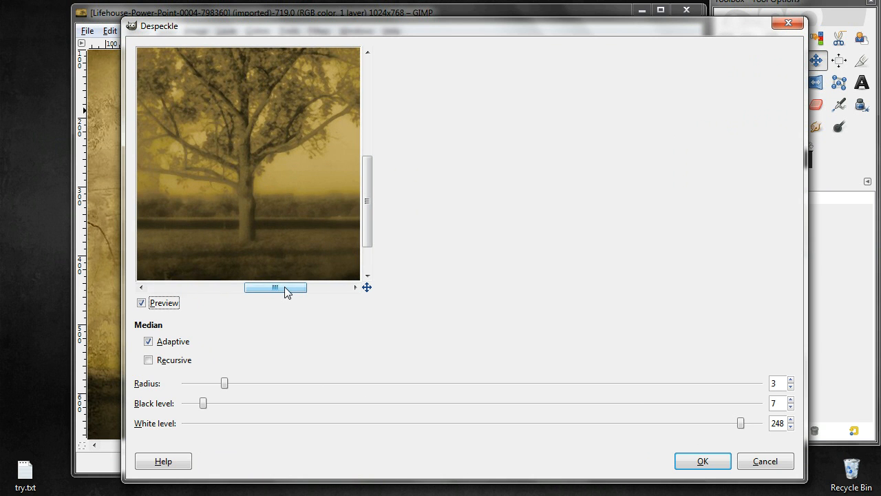
drag(285, 287, 260, 287)
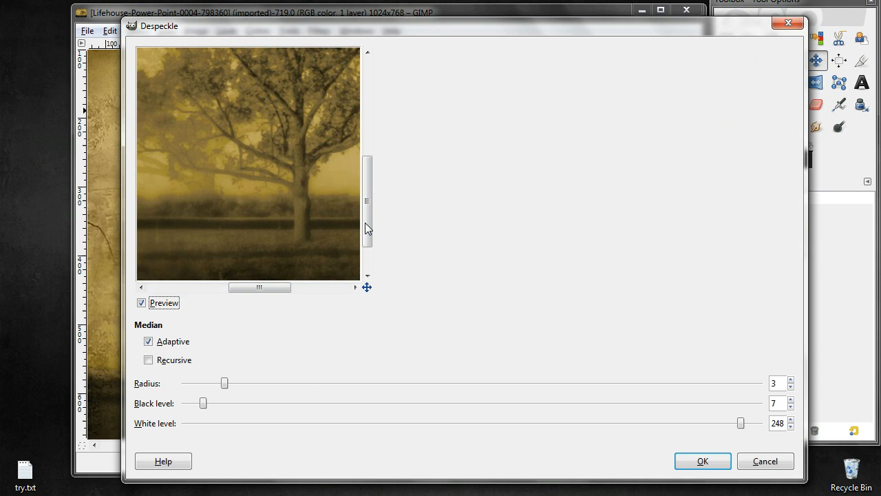
drag(234, 287, 252, 287)
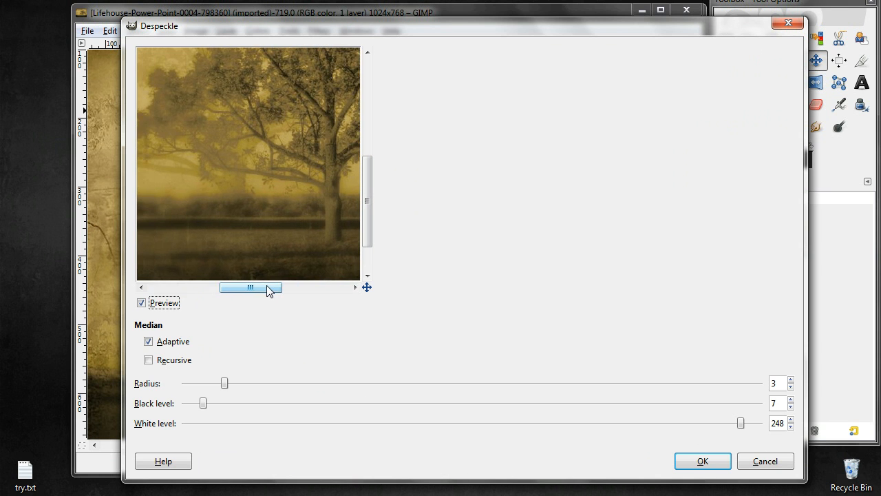
drag(249, 287, 267, 287)
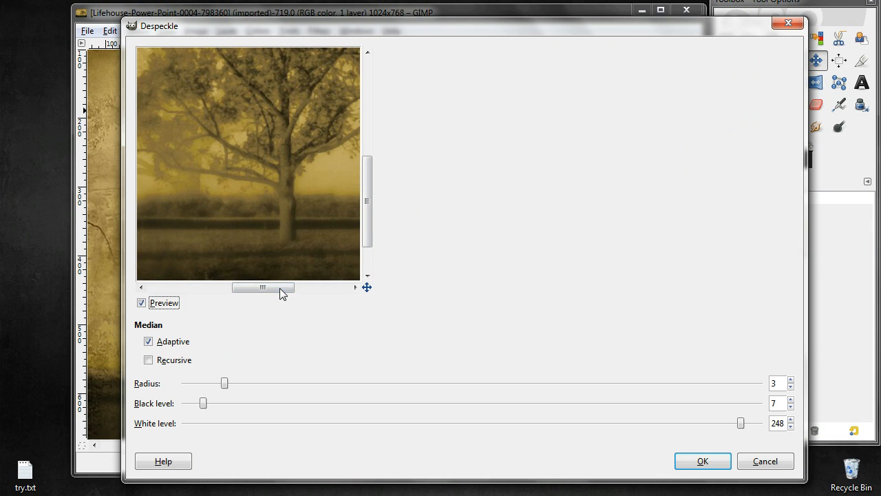
mouse_move(229, 358)
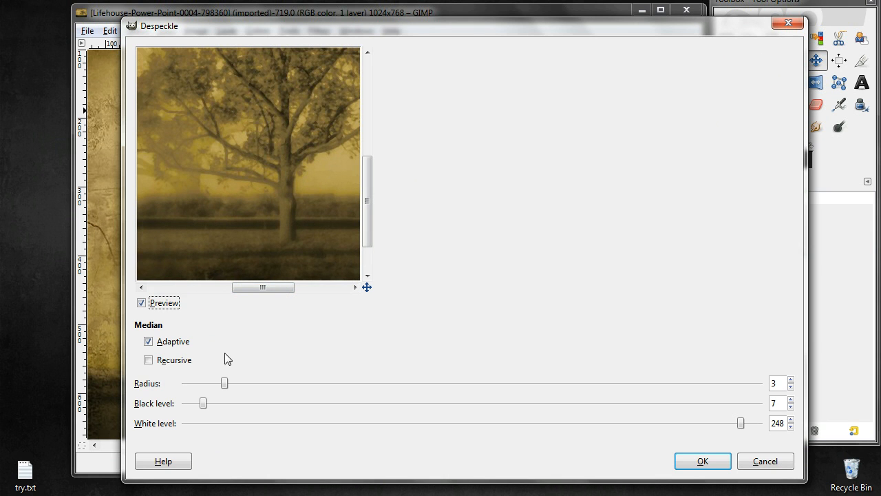
mouse_move(367, 200)
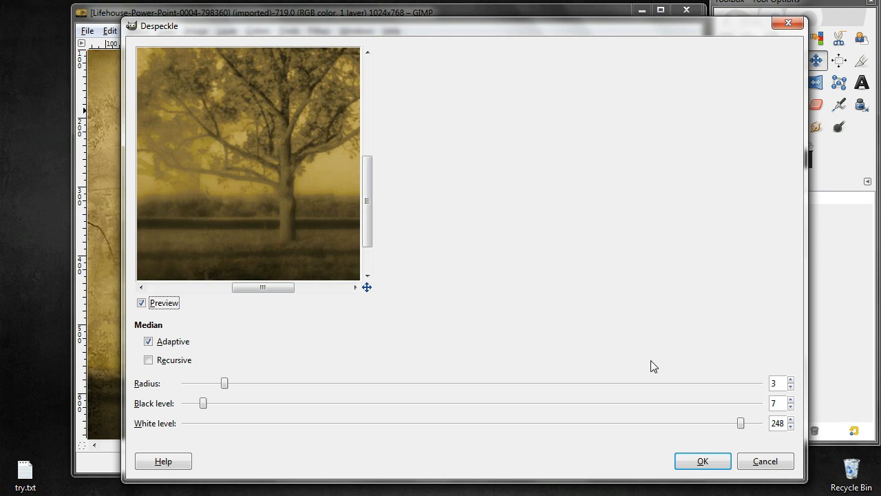
mouse_move(794, 385)
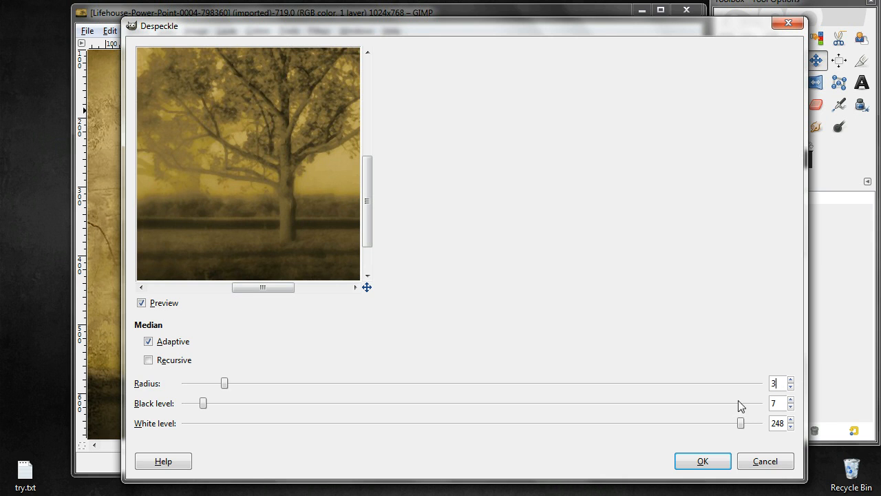
mouse_move(171, 398)
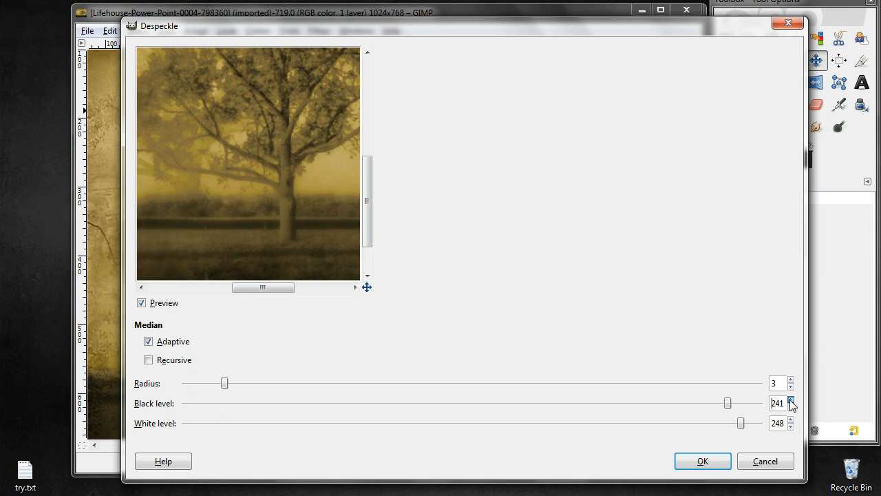
Step: Try black level 255, restore it to 7, and apply Despeckle (radius 3, white 248)
click(791, 400)
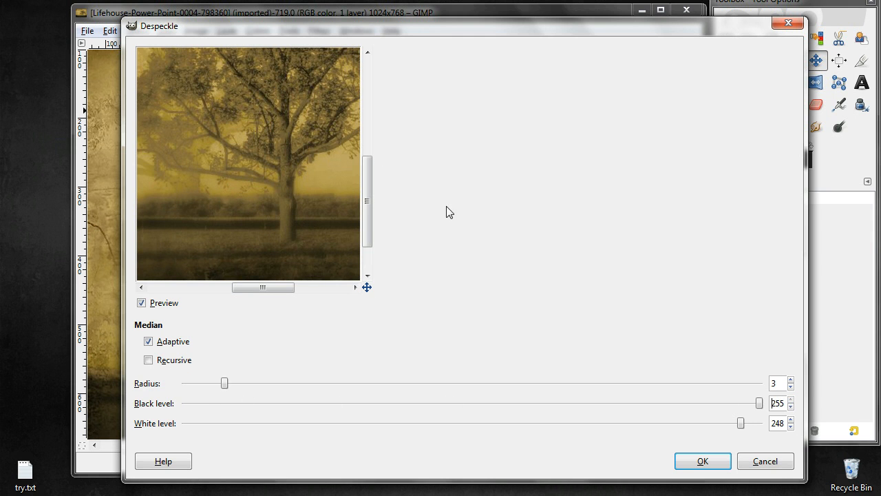
mouse_move(762, 404)
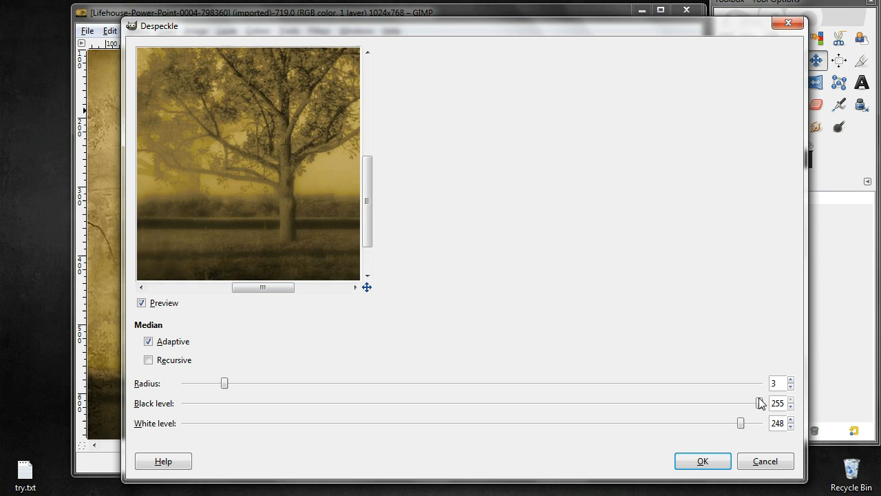
drag(741, 404, 196, 403)
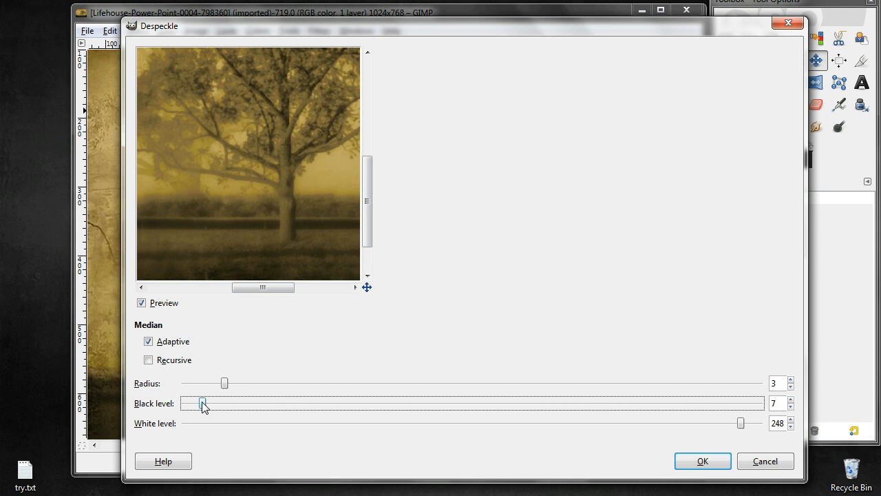
mouse_move(477, 443)
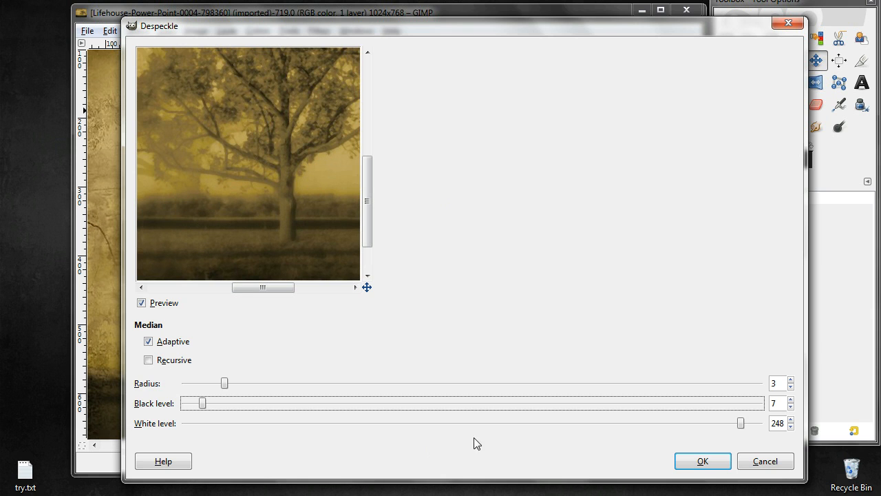
mouse_move(703, 461)
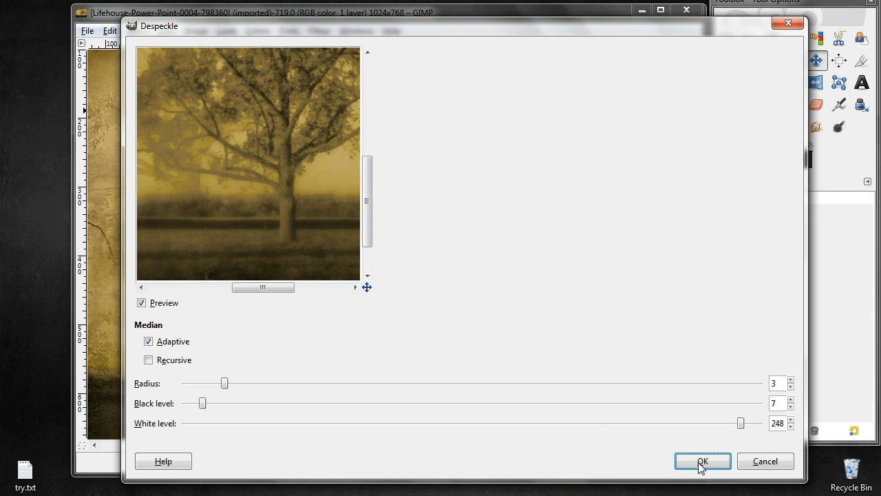
click(702, 461)
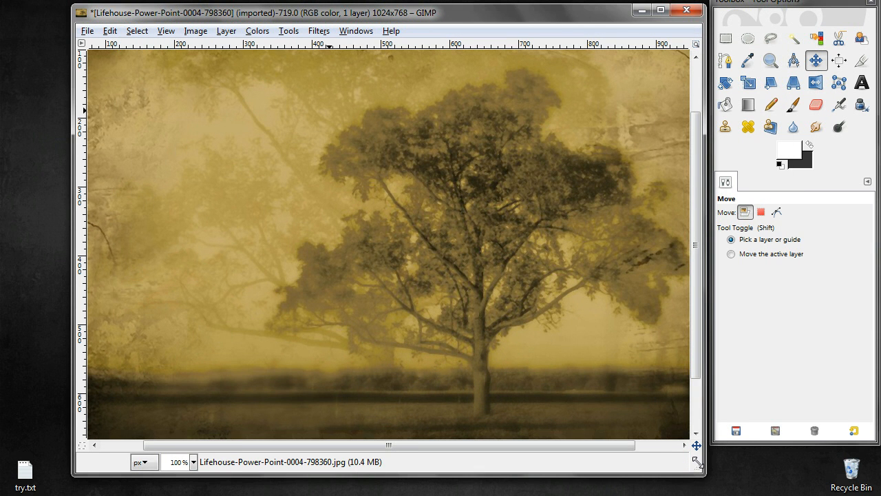
mouse_move(525, 318)
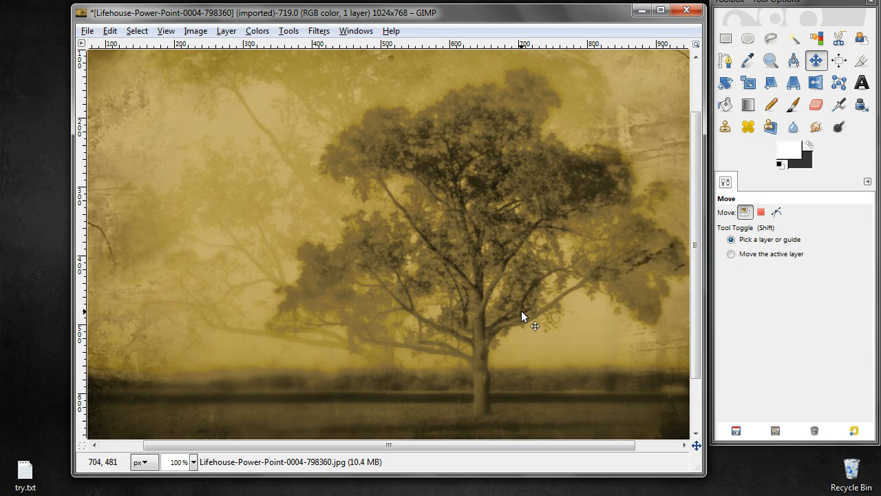
mouse_move(351, 172)
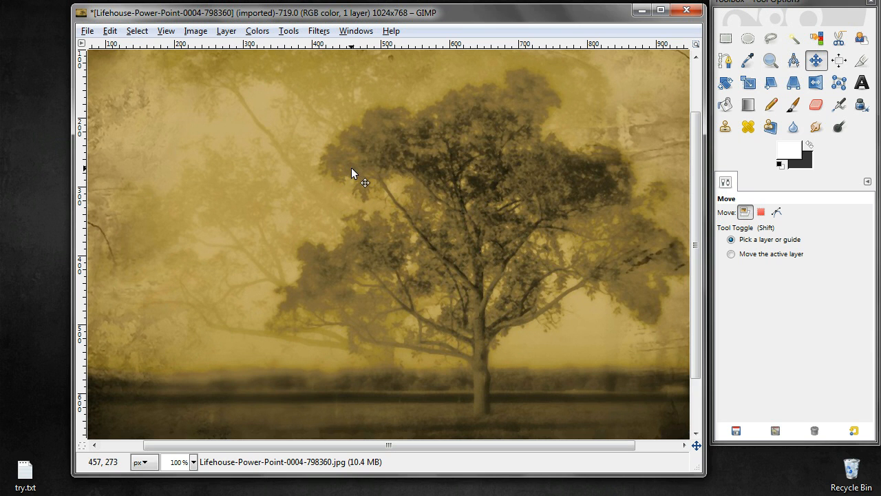
mouse_move(476, 246)
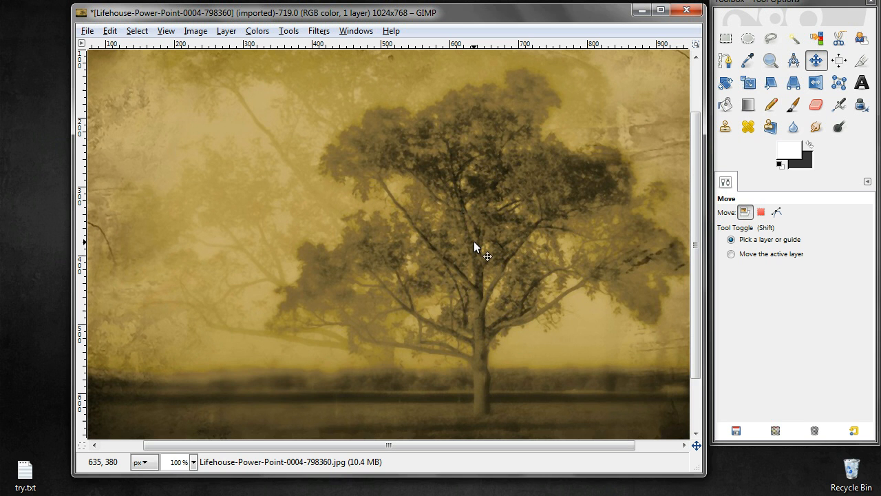
Step: Toggle undo and redo to compare the despeckled photo with the original, then open Filters
click(776, 212)
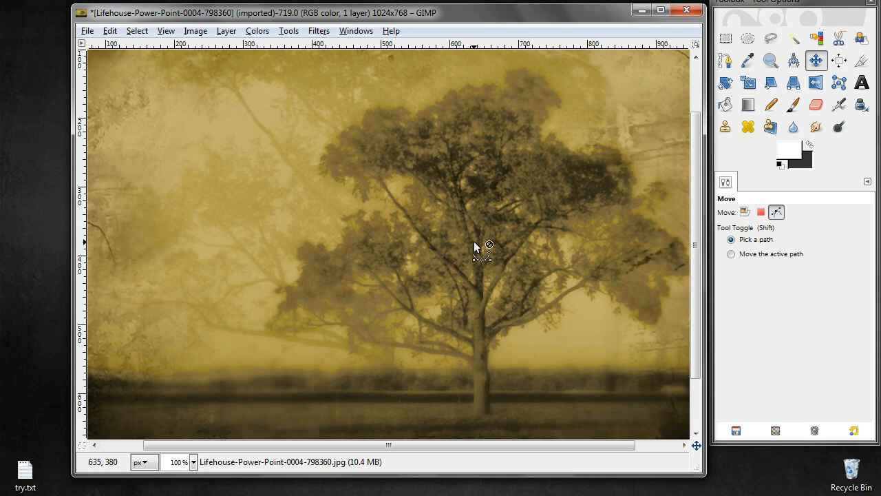
click(746, 212)
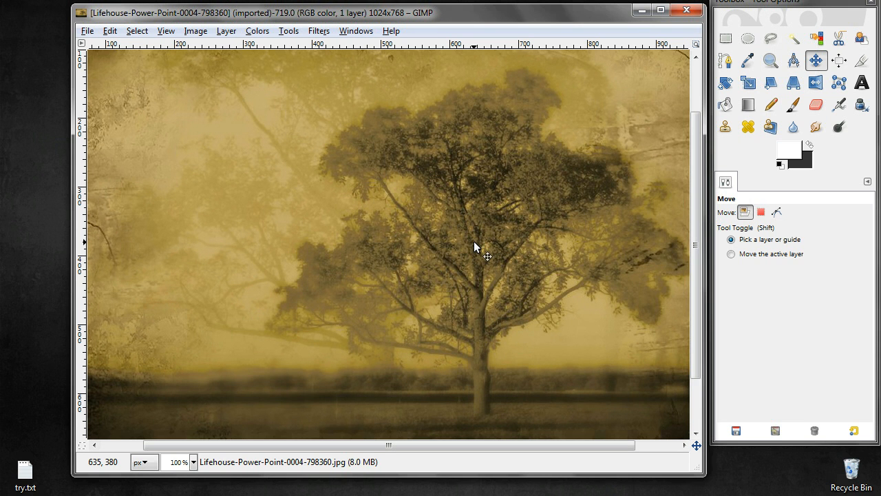
click(776, 212)
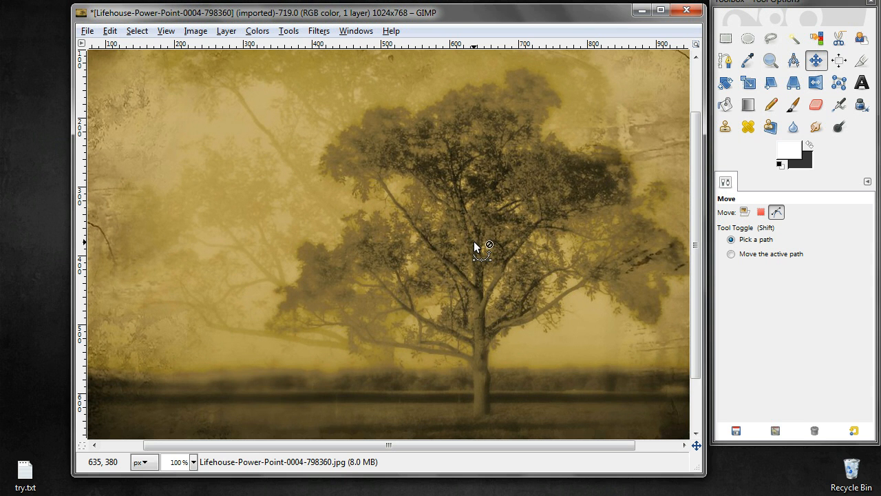
click(745, 212)
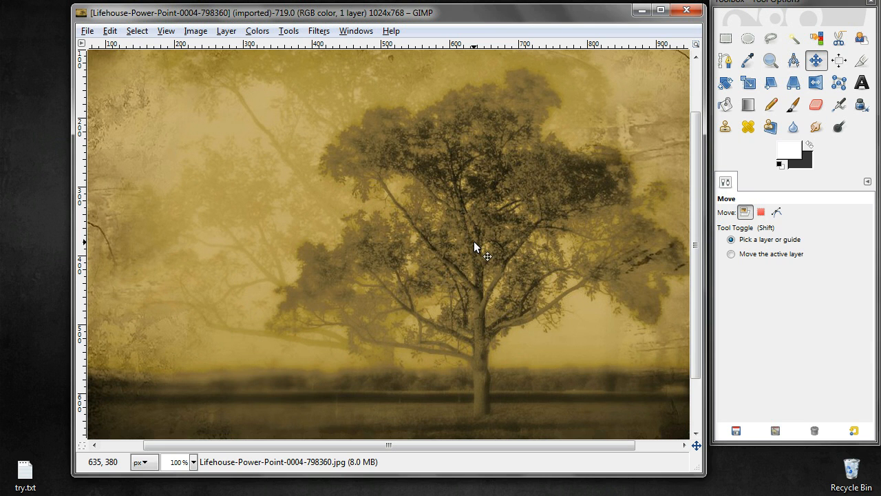
mouse_move(484, 186)
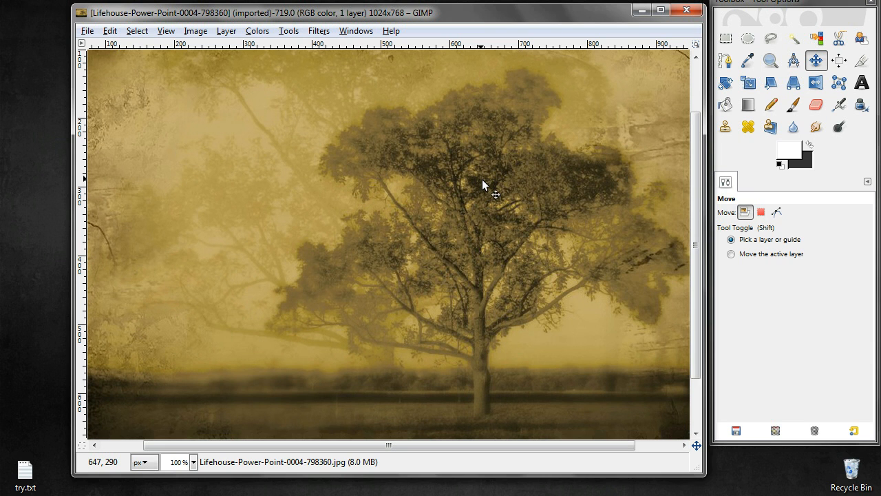
click(776, 212)
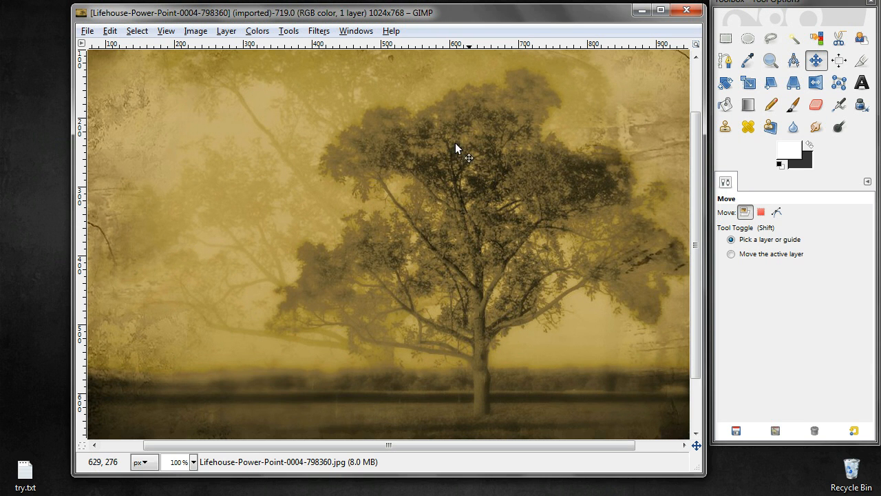
click(318, 30)
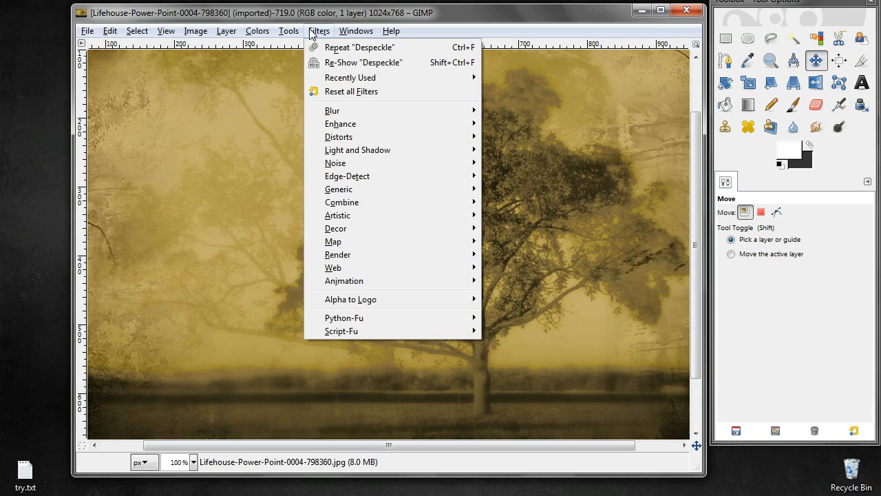
mouse_move(347, 137)
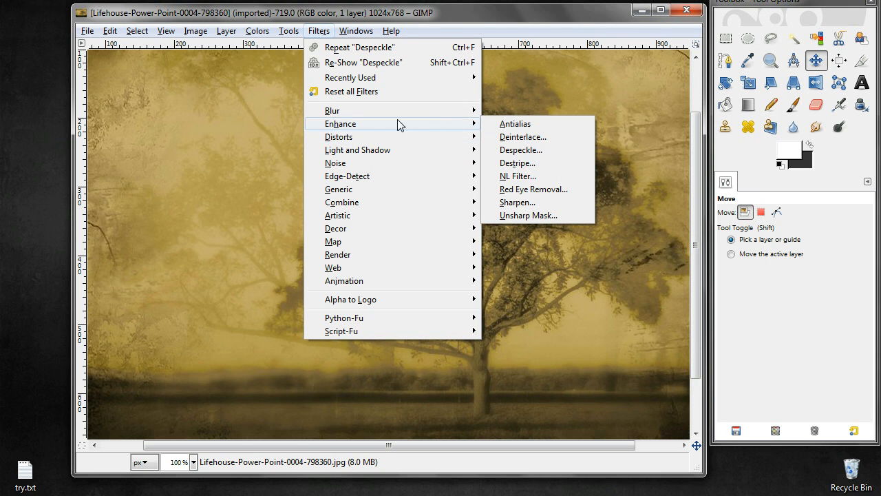
mouse_move(528, 216)
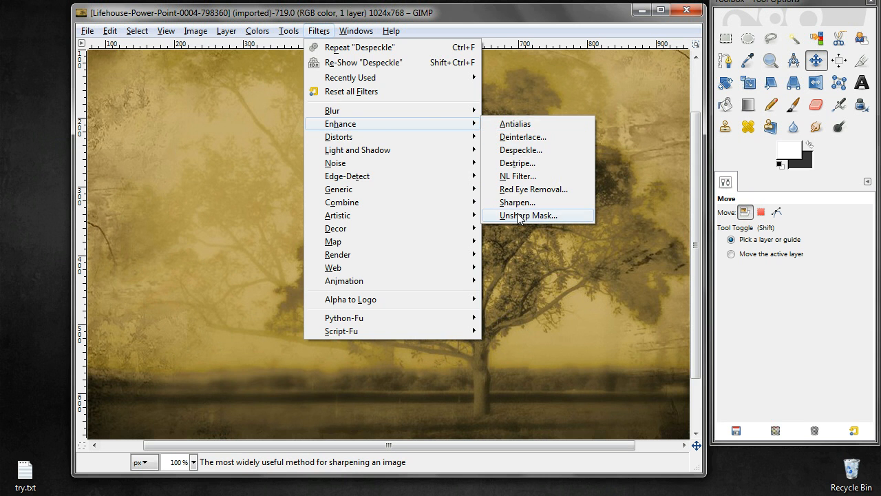
Step: Open Unsharp Mask, pan its preview, and apply radius 4.0, amount 0.31, threshold 0
click(530, 220)
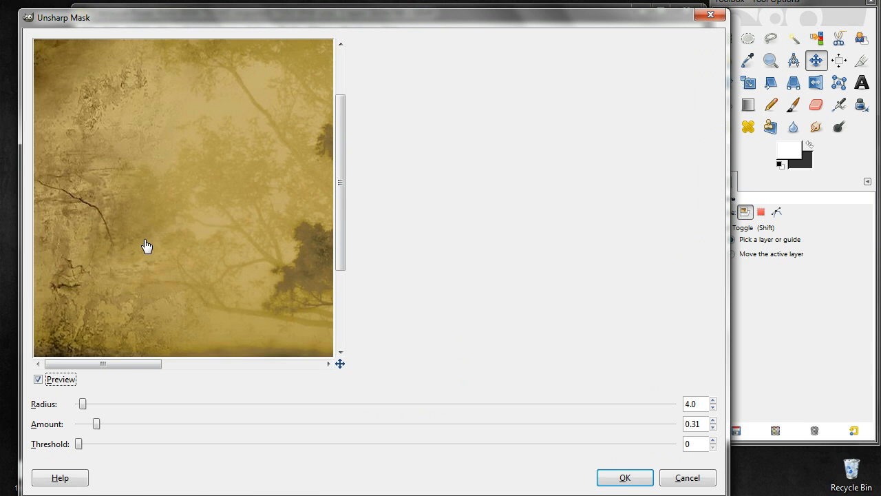
drag(103, 364, 124, 363)
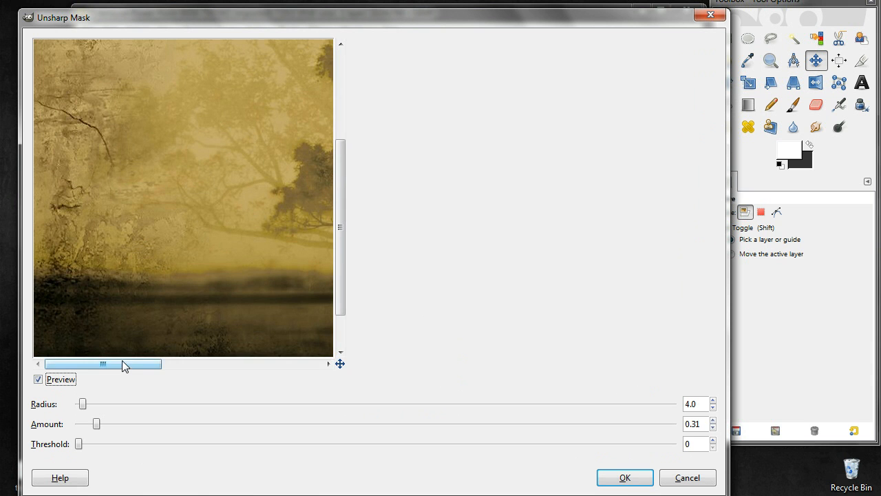
drag(104, 364, 217, 363)
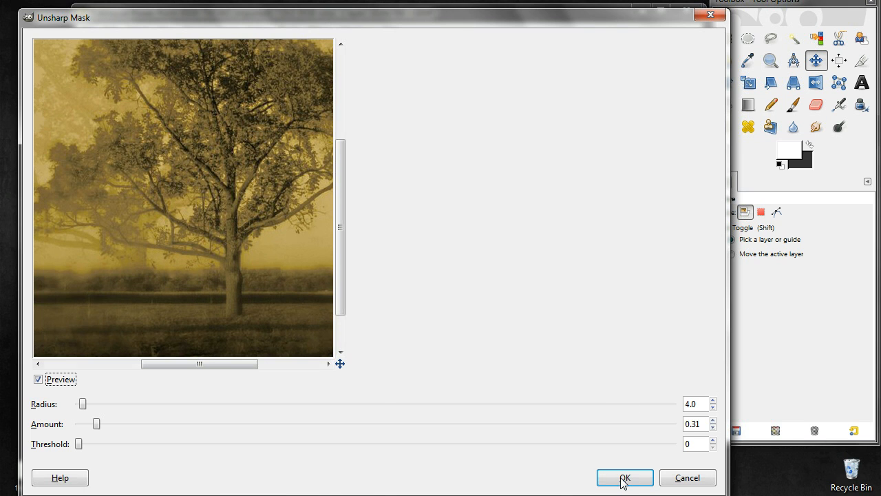
click(623, 477)
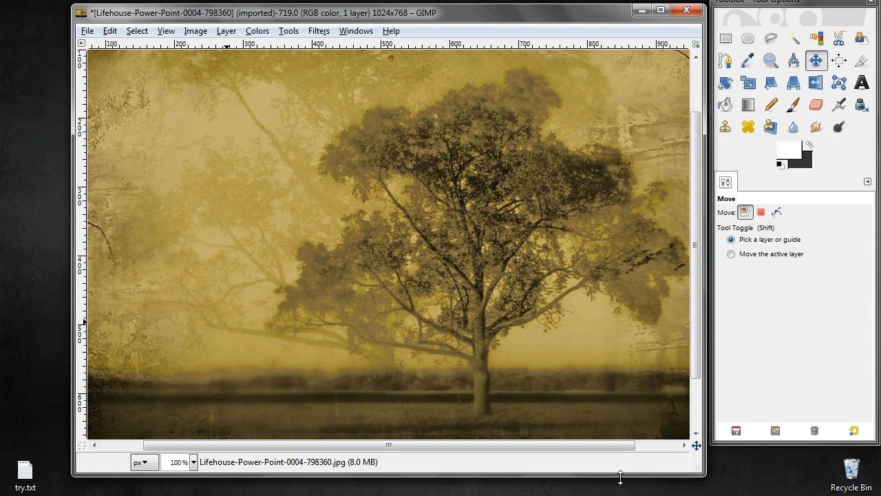
Step: Undo the Unsharp Mask to view the unsharpened photo, then reopen Filters
click(776, 211)
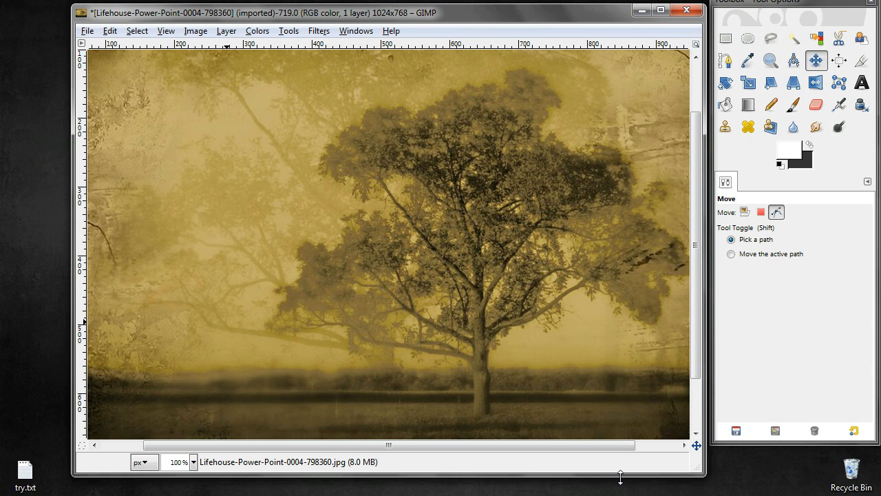
click(745, 211)
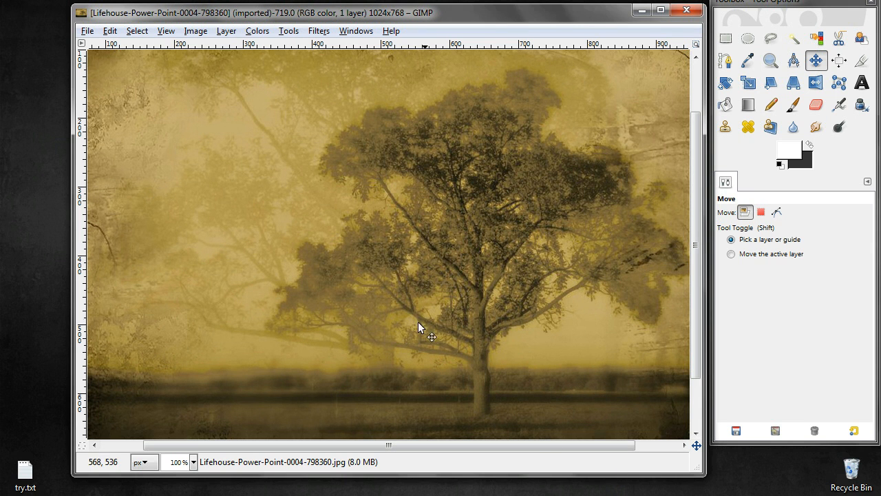
click(318, 30)
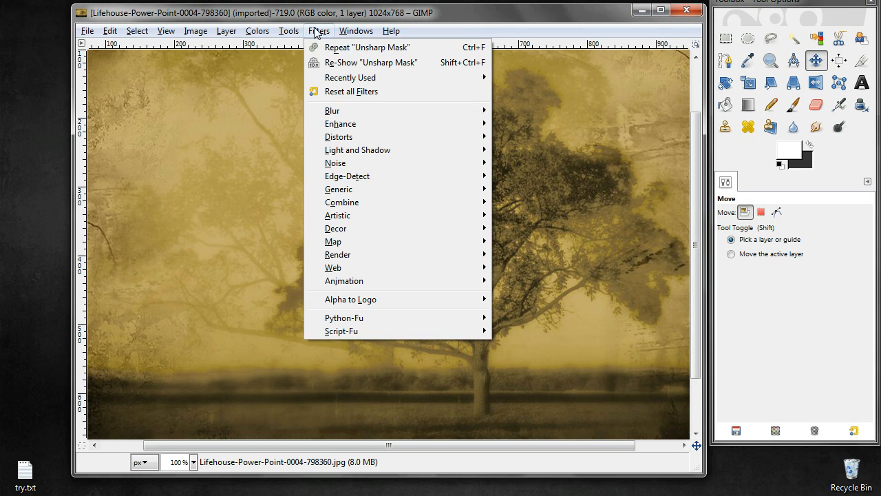
mouse_move(333, 110)
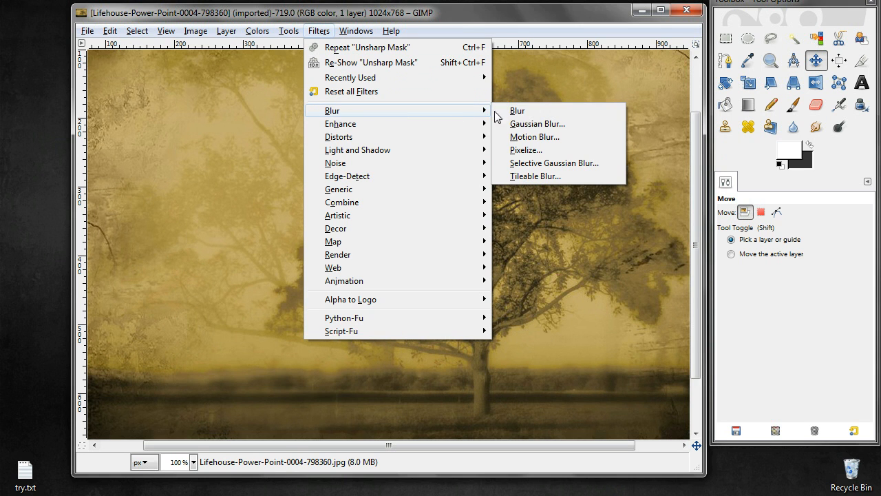
mouse_move(537, 124)
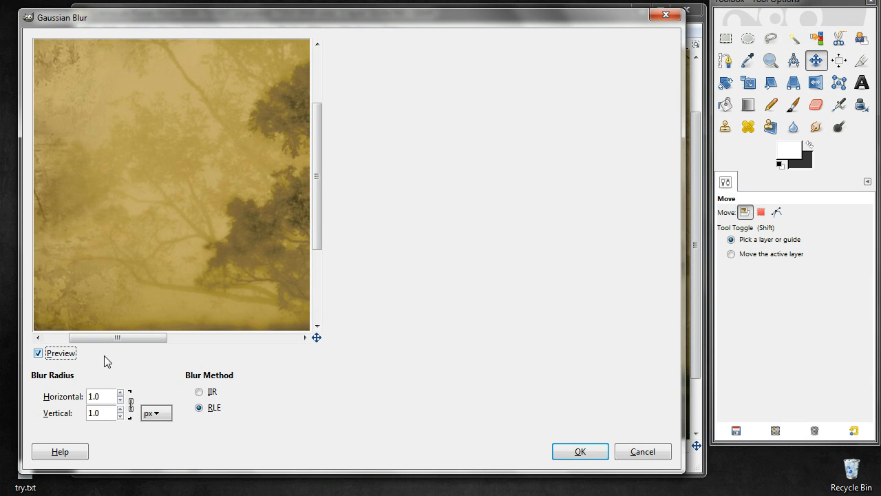
Step: Raise the Gaussian Blur horizontal and vertical radius to 4.0 px and apply it
drag(117, 337, 201, 337)
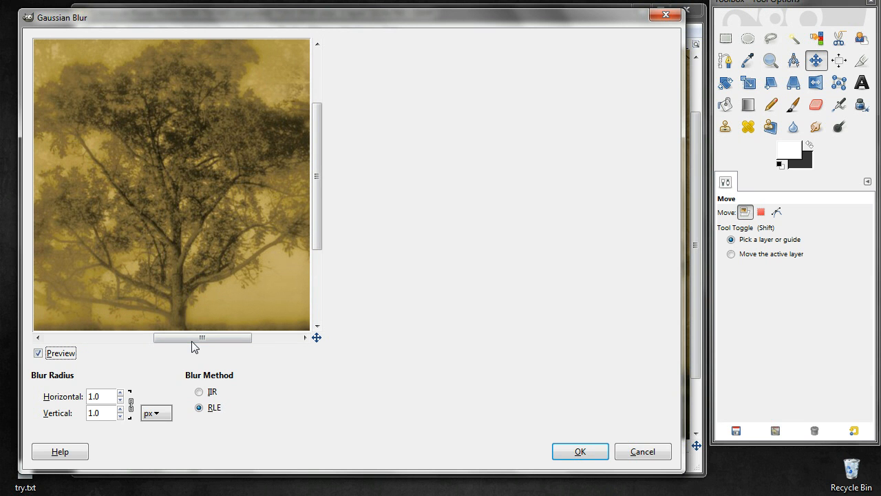
mouse_move(126, 398)
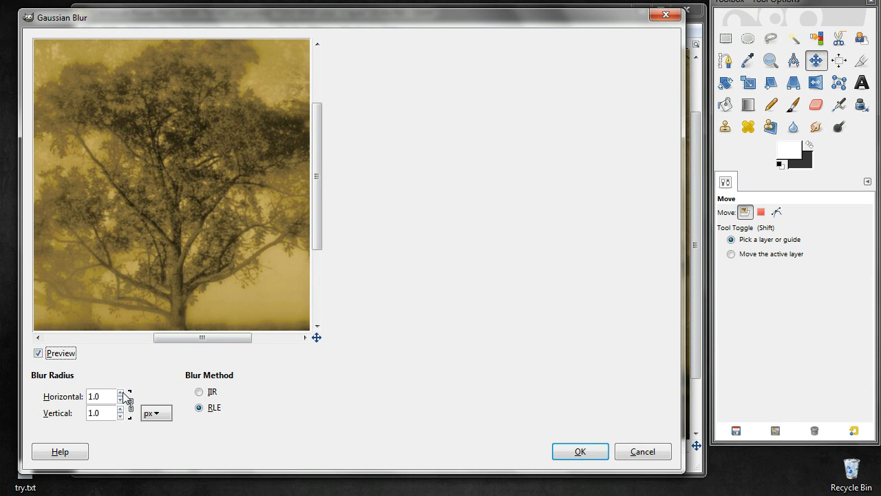
click(120, 392)
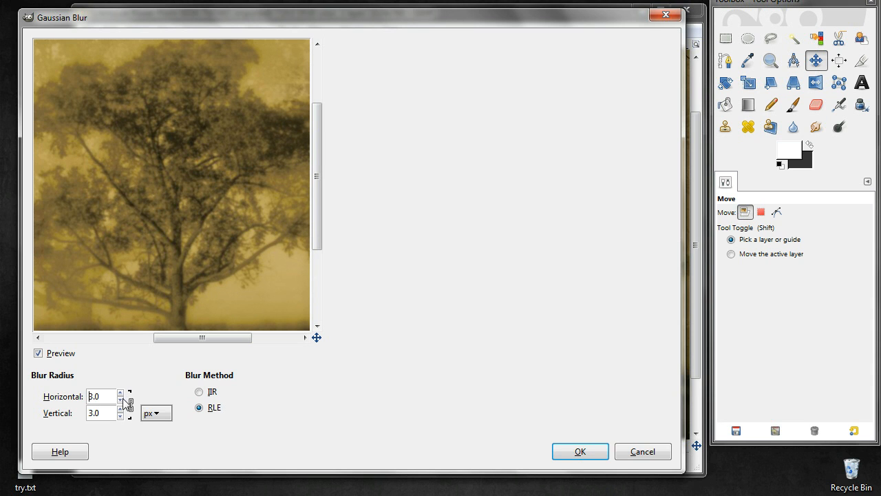
click(120, 392)
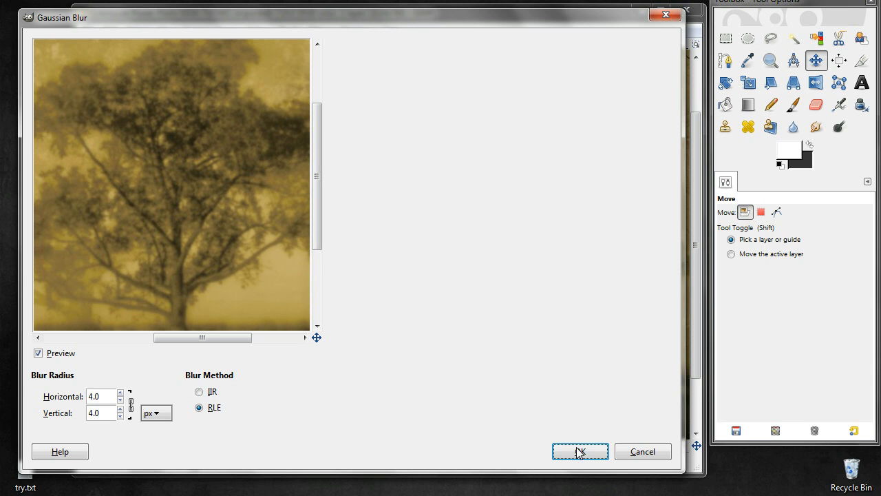
click(580, 452)
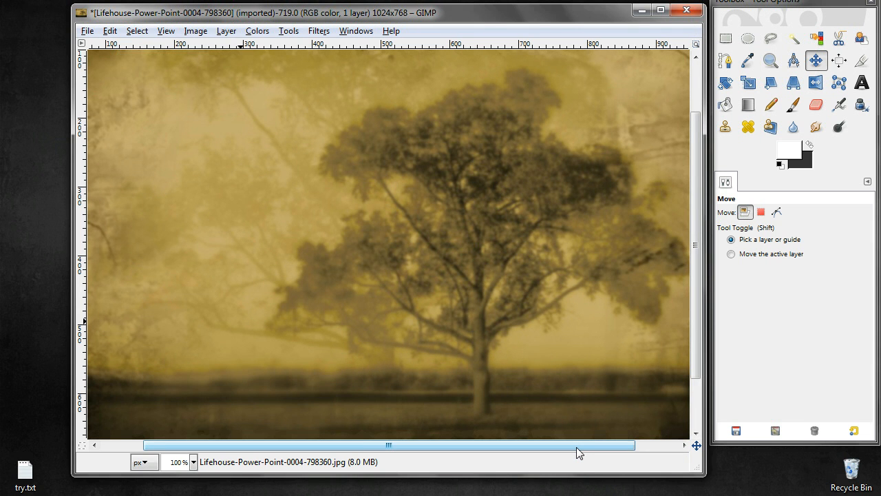
click(777, 212)
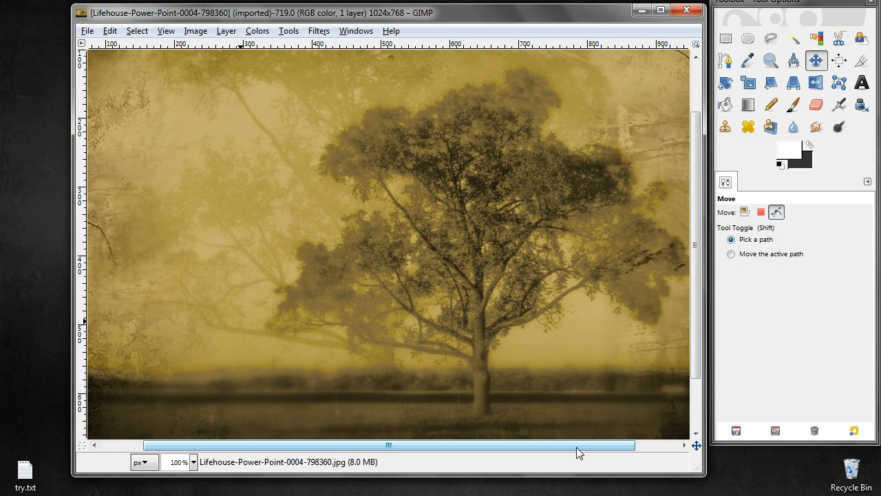
click(745, 212)
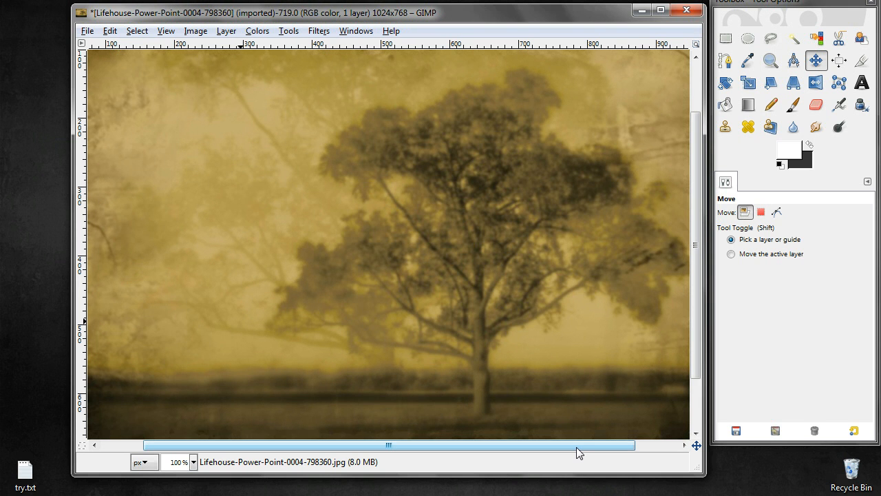
mouse_move(537, 391)
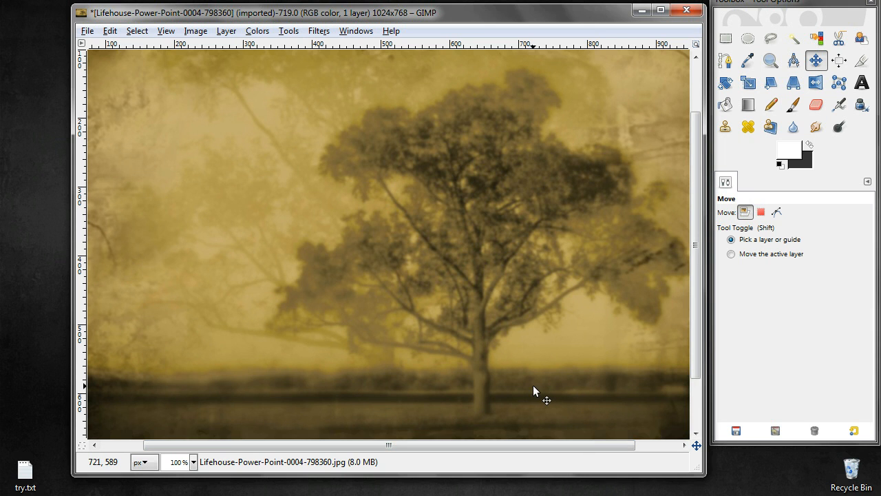